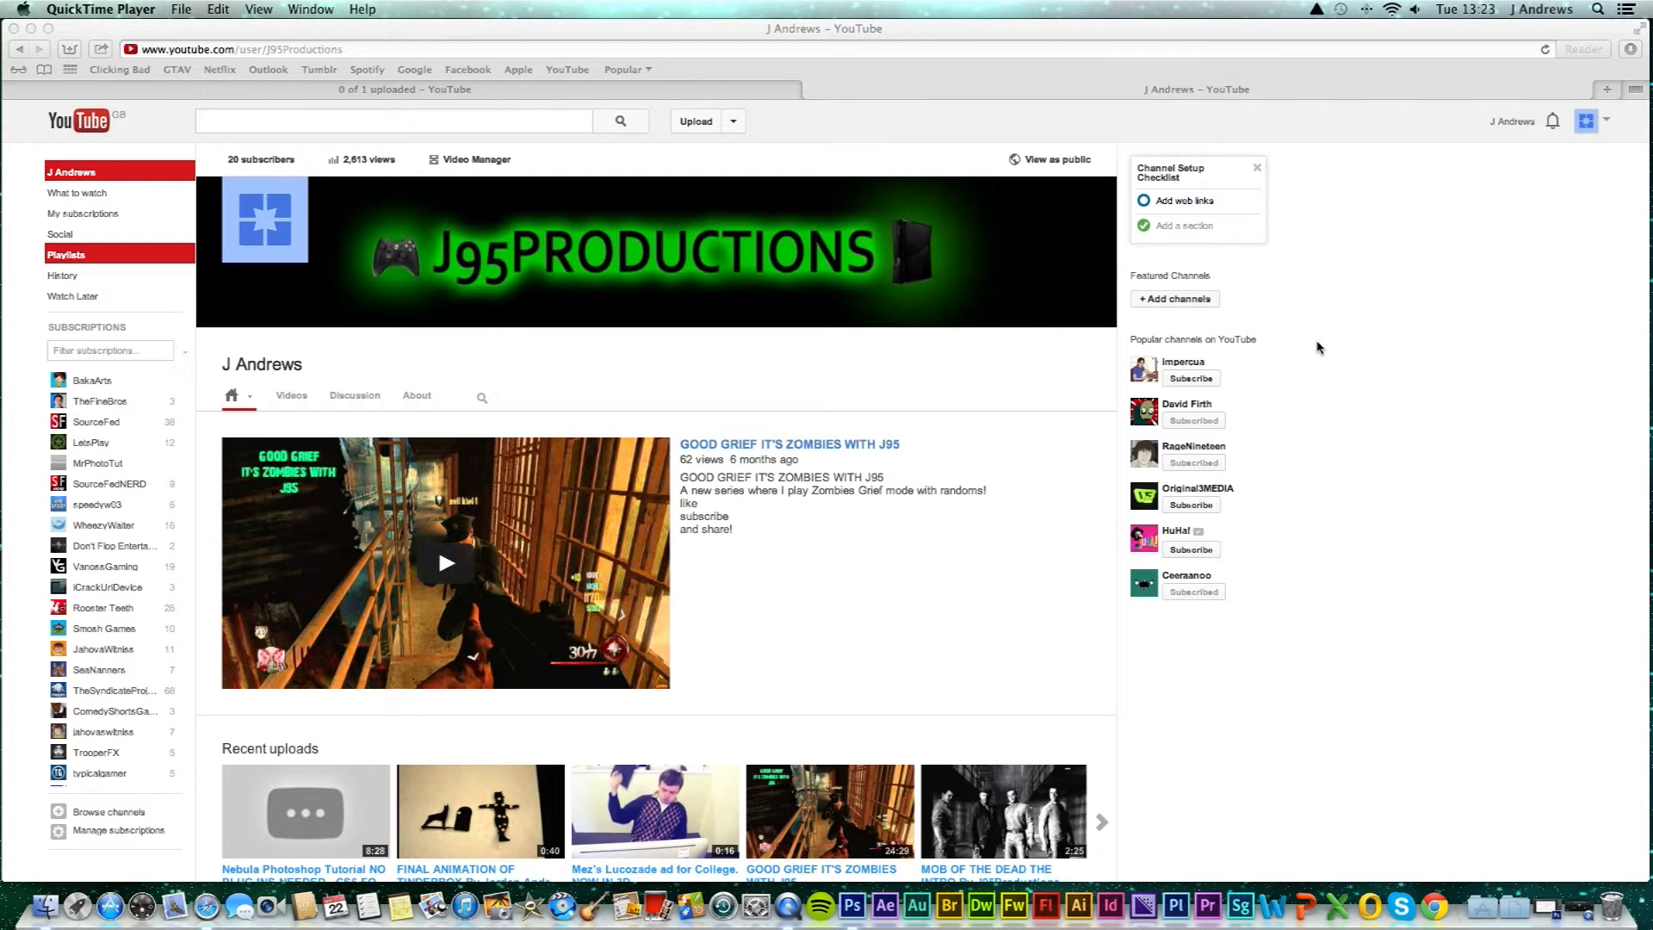
mouse_move(851, 395)
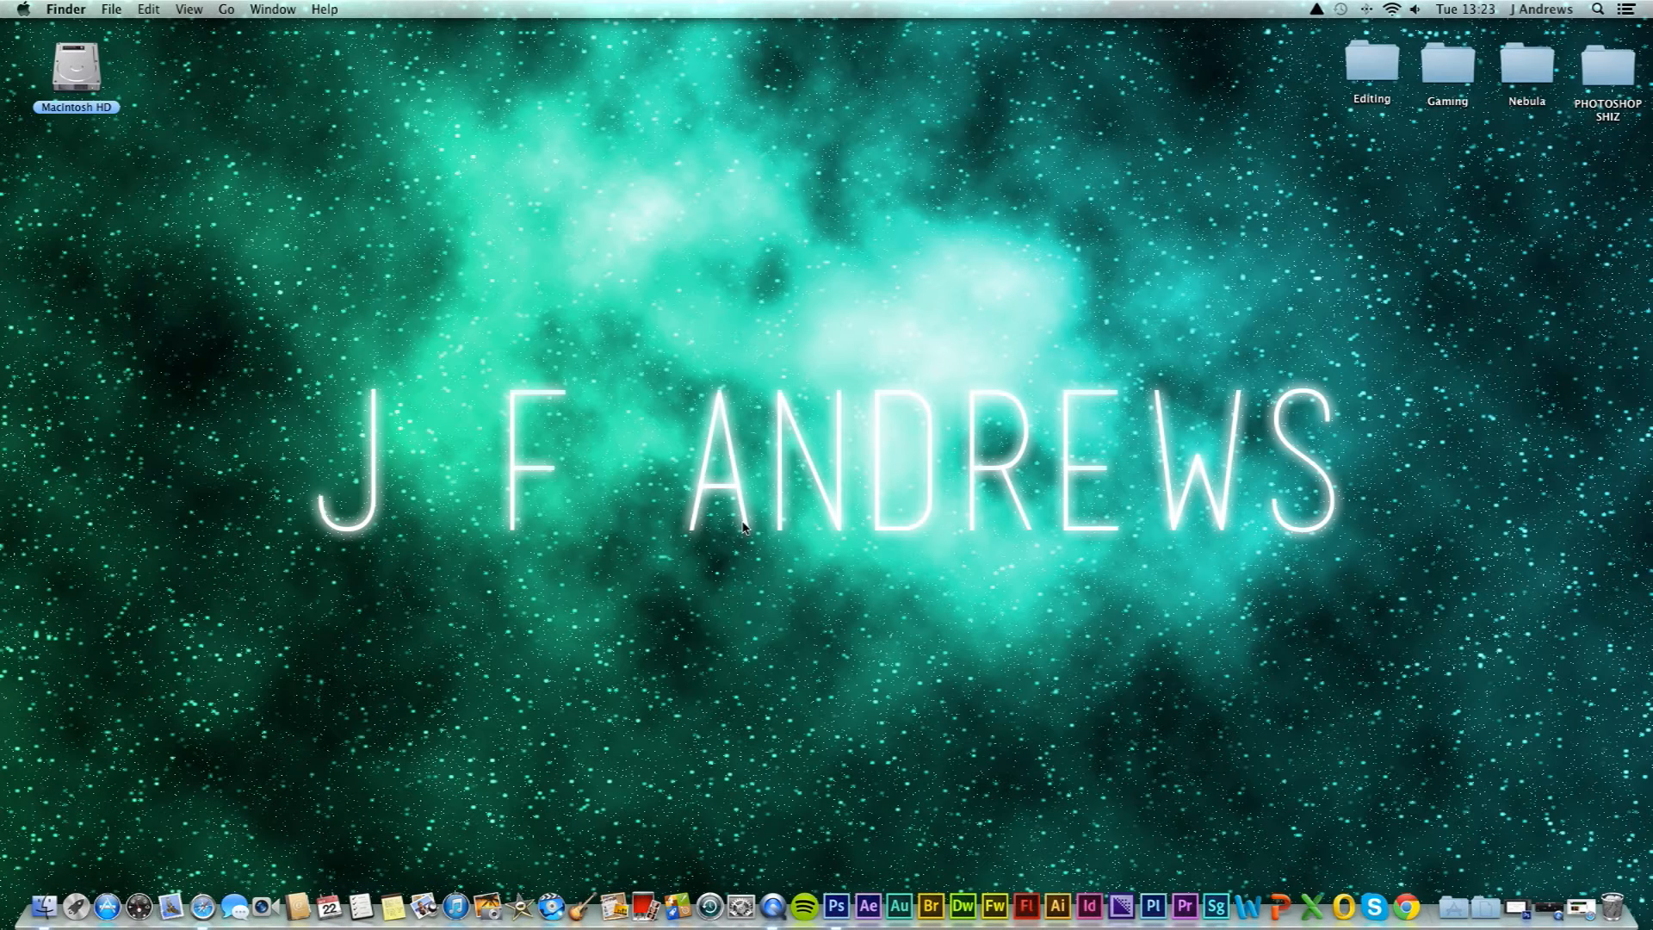
mouse_move(853, 831)
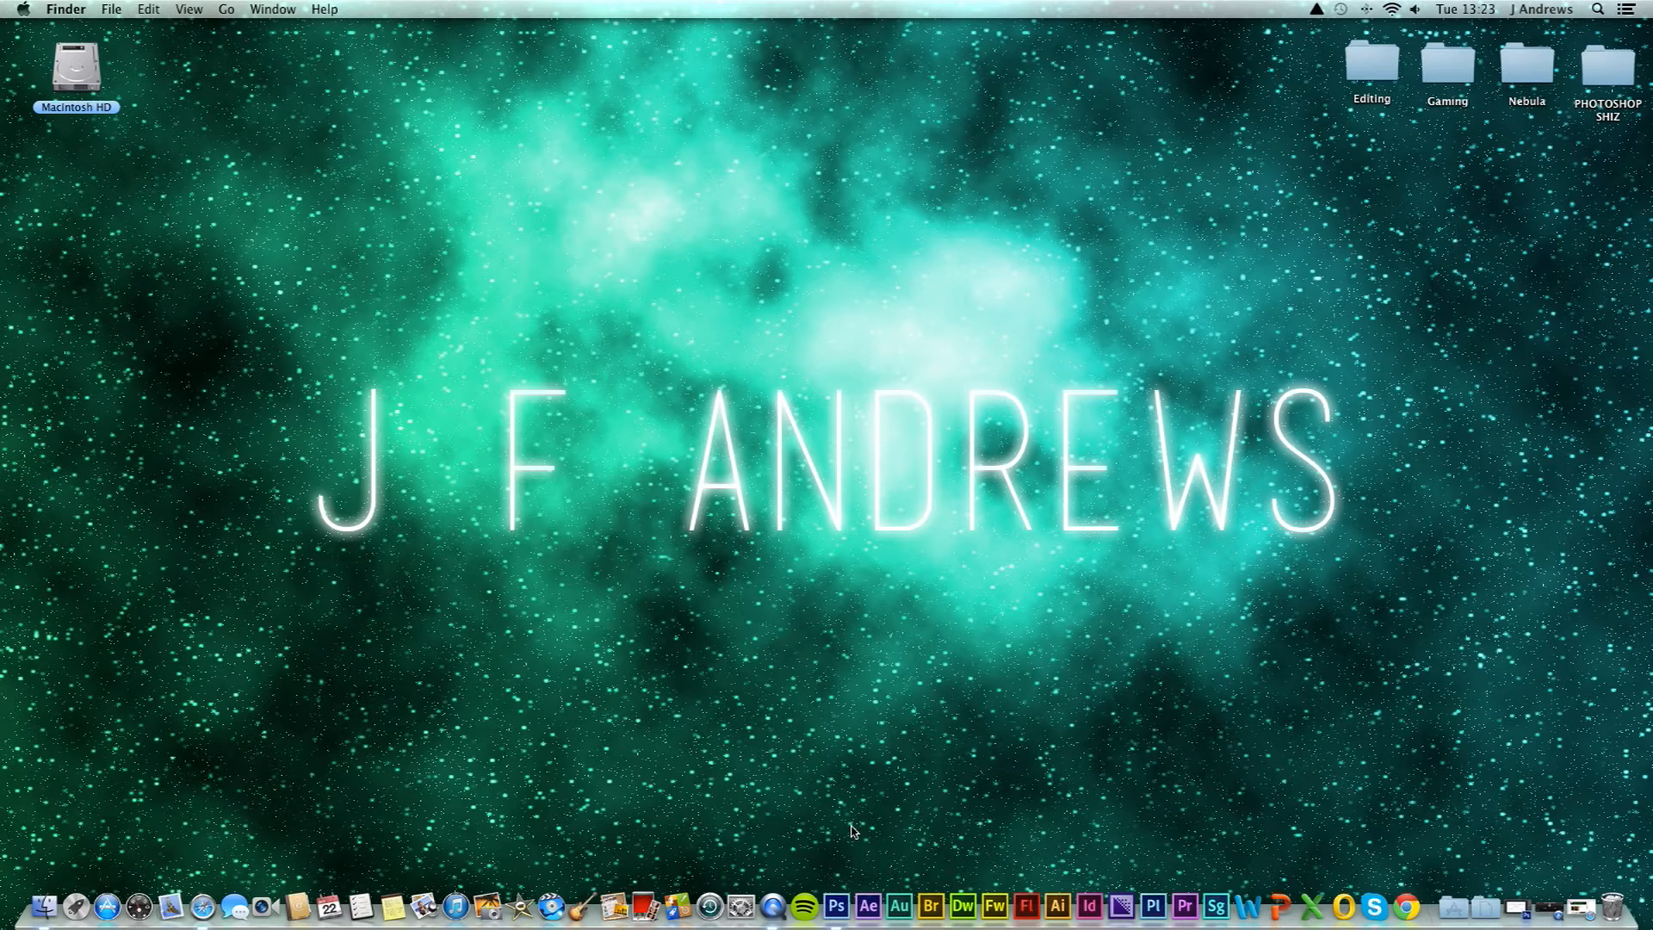
mouse_move(77, 905)
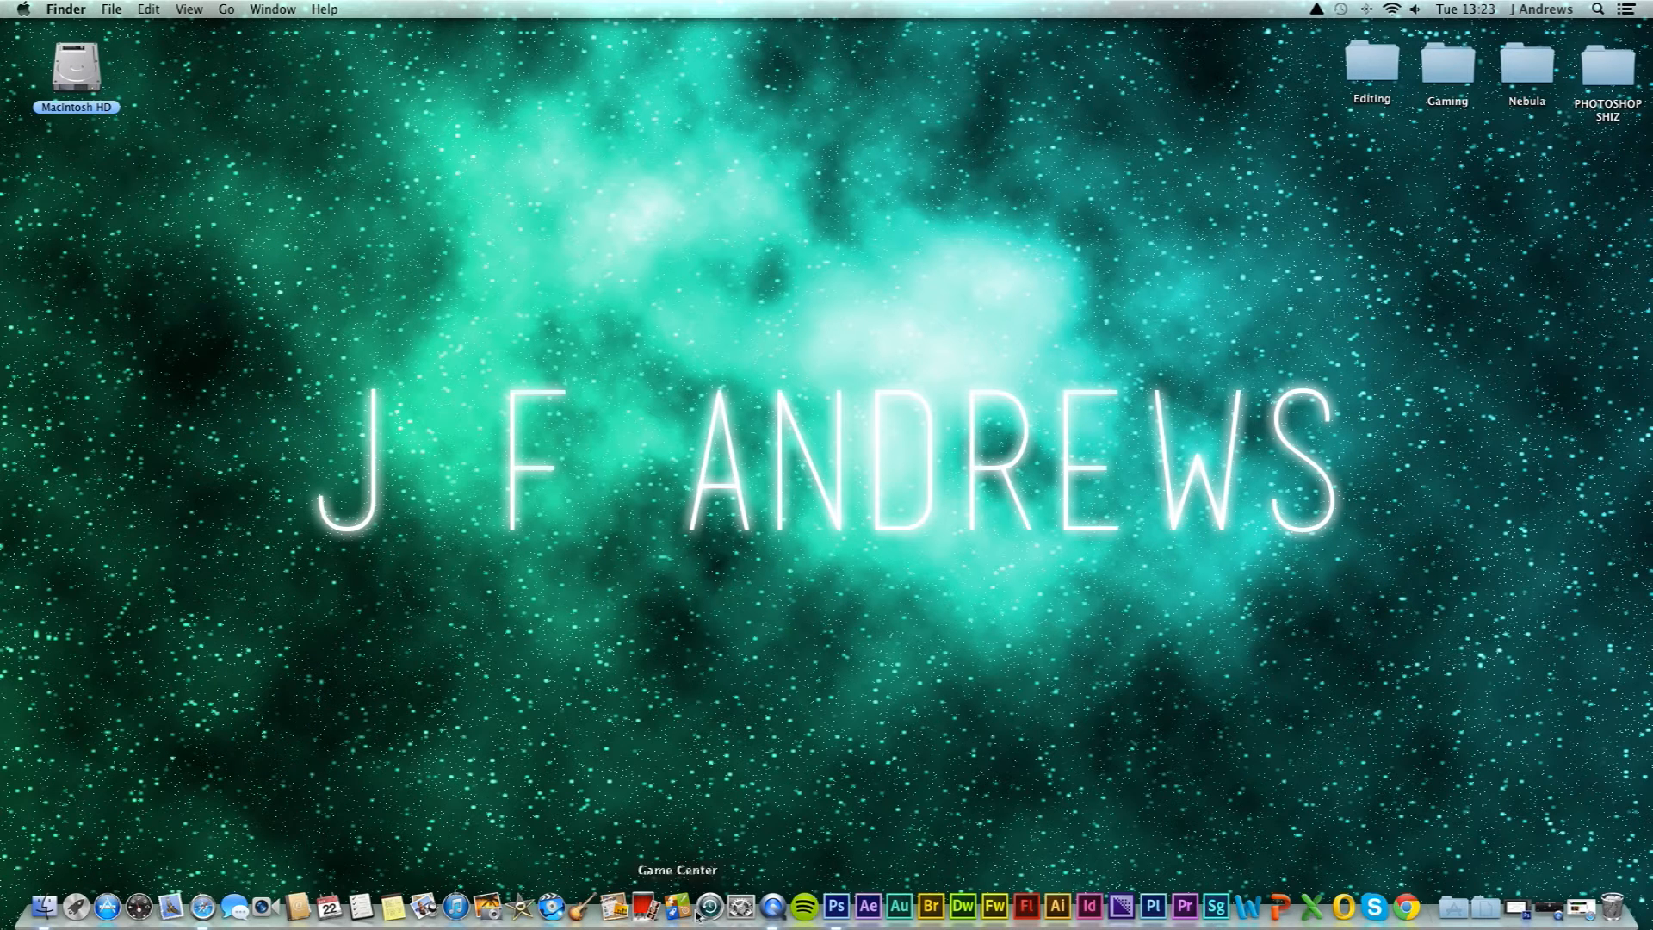
Bring QuickTime Player to the front from its Dock icon
left_click(771, 904)
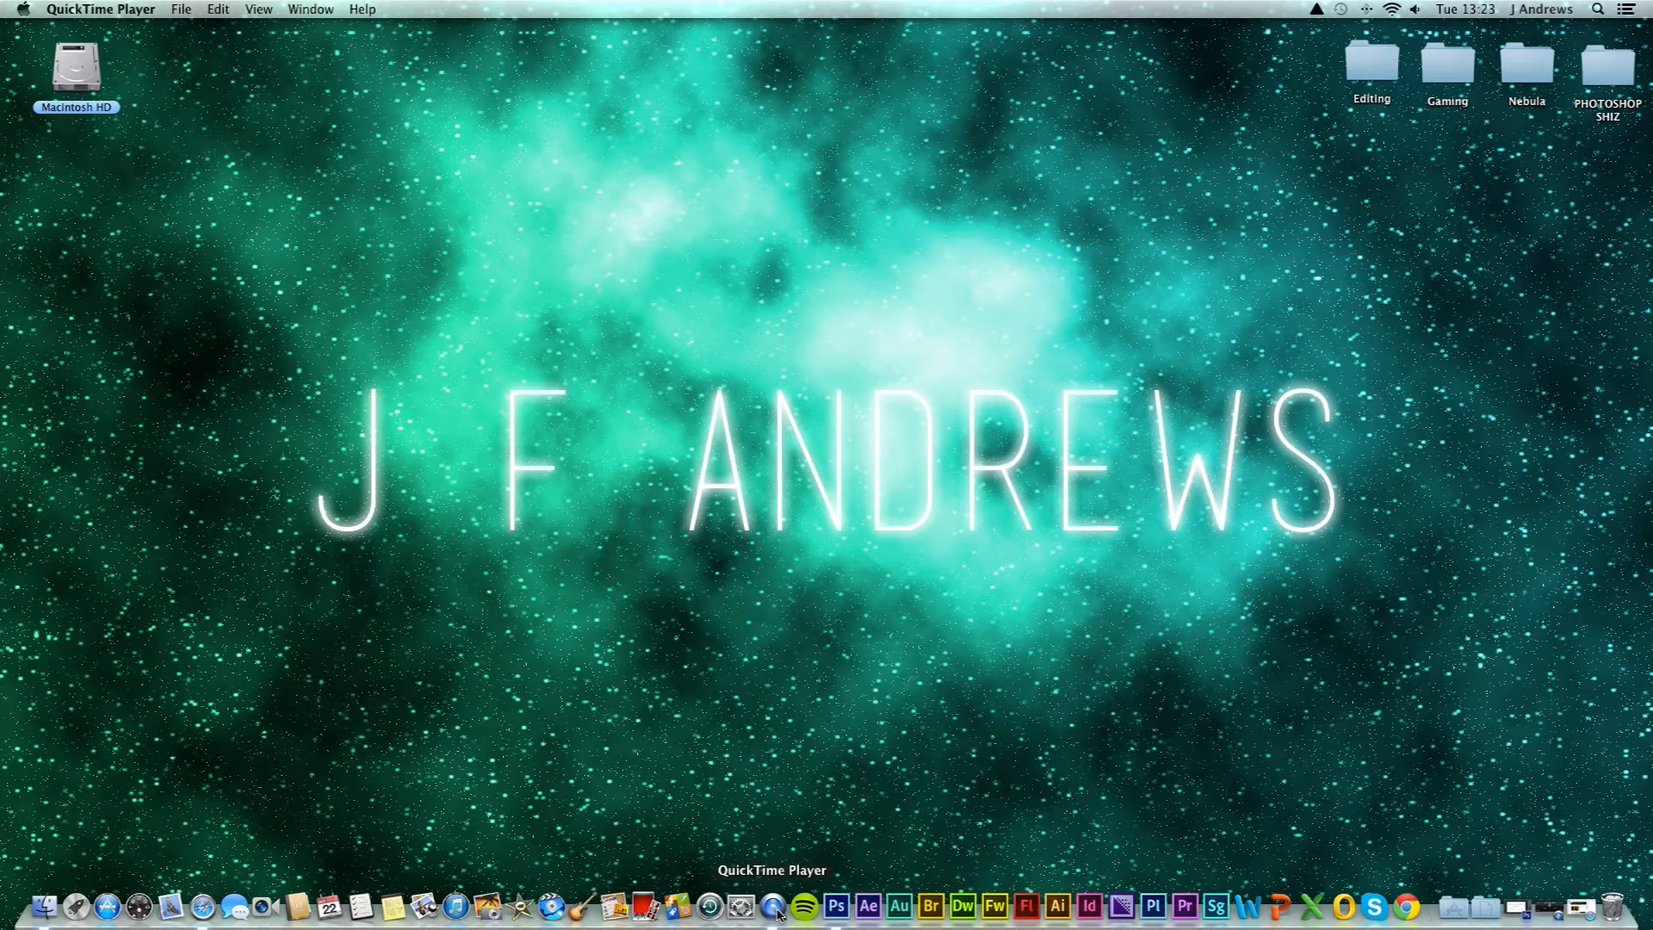
mouse_move(929, 649)
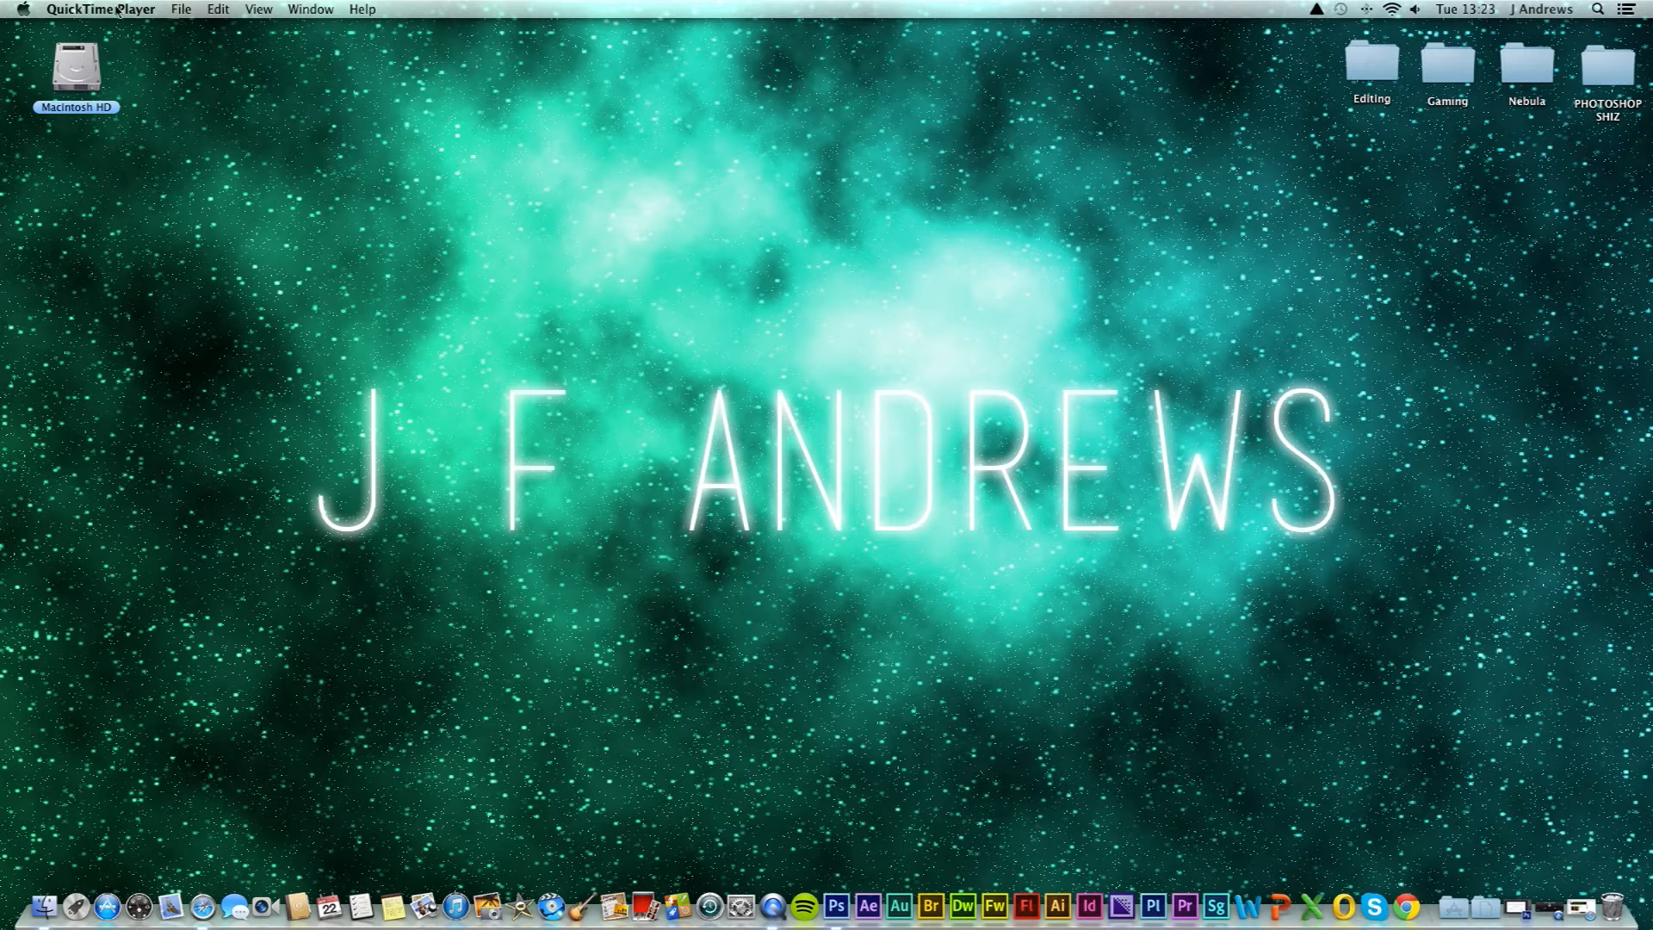
Show QuickTime's File menu with New Movie, Audio and Screen Recording commands
left_click(180, 8)
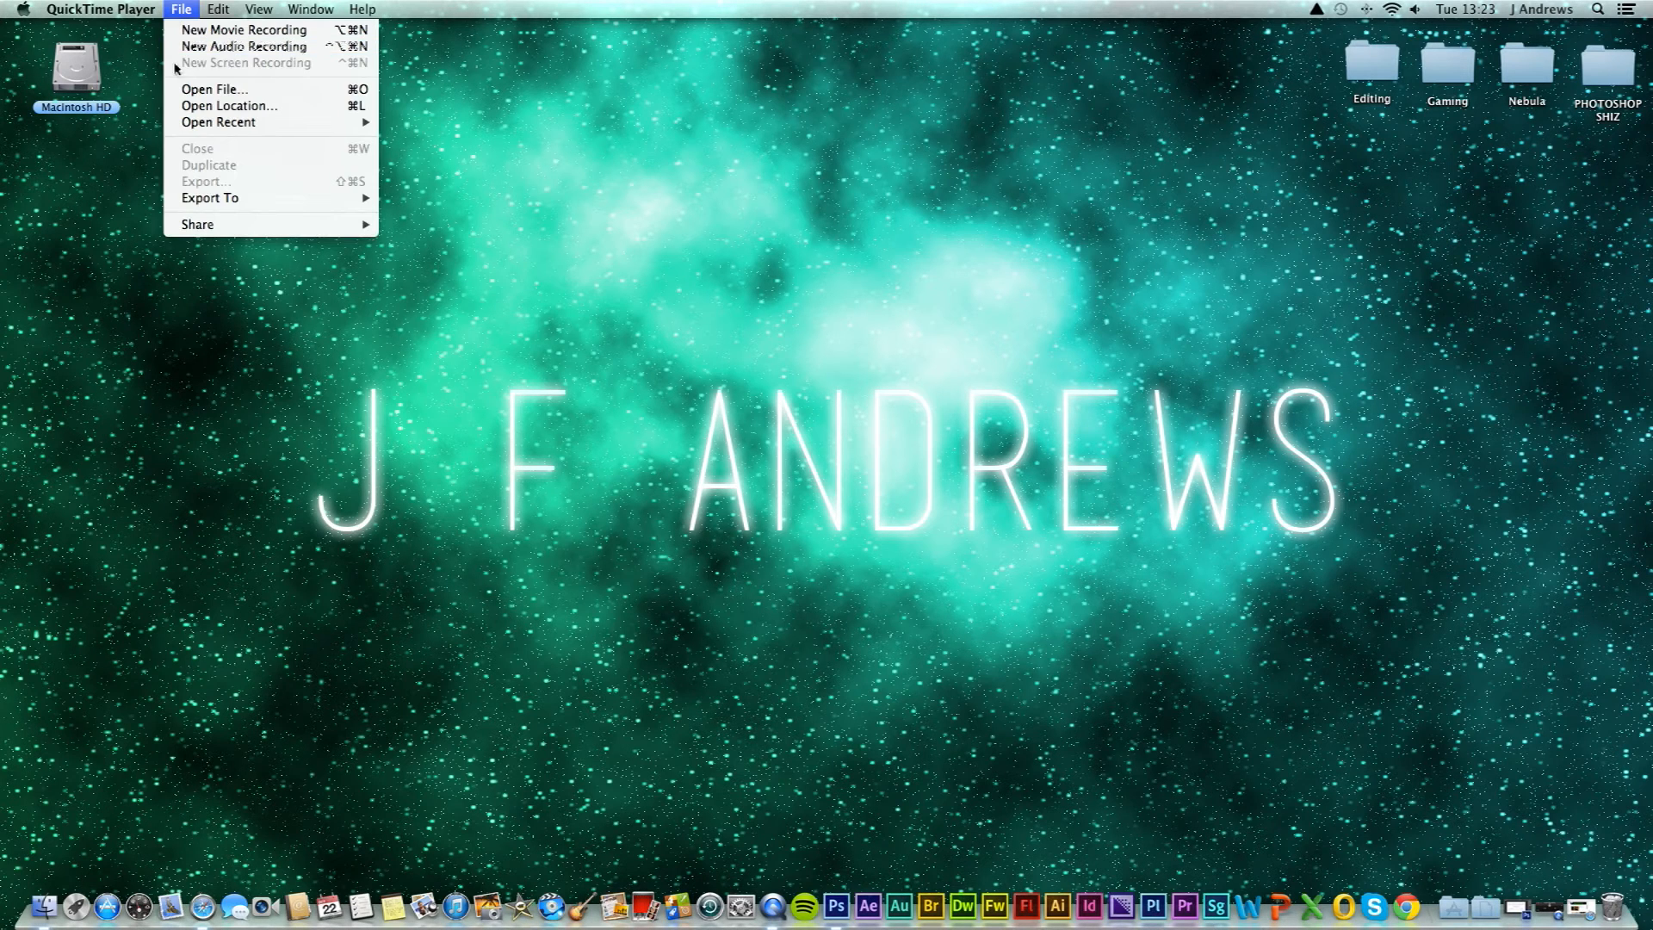
mouse_move(211, 69)
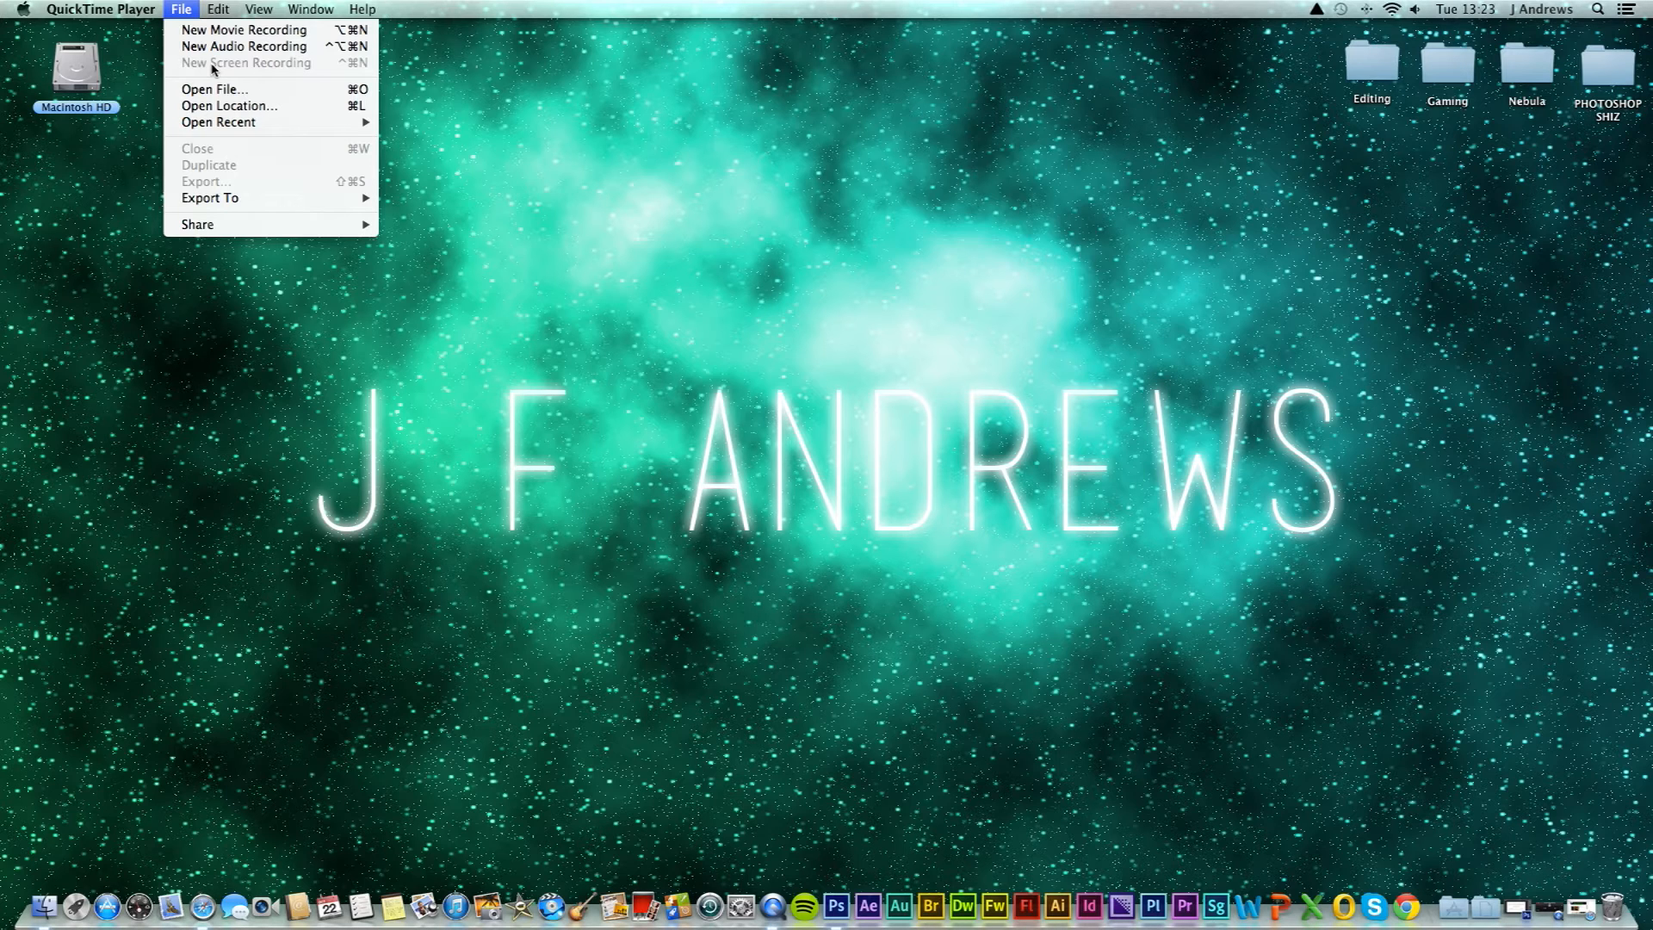
mouse_move(244, 46)
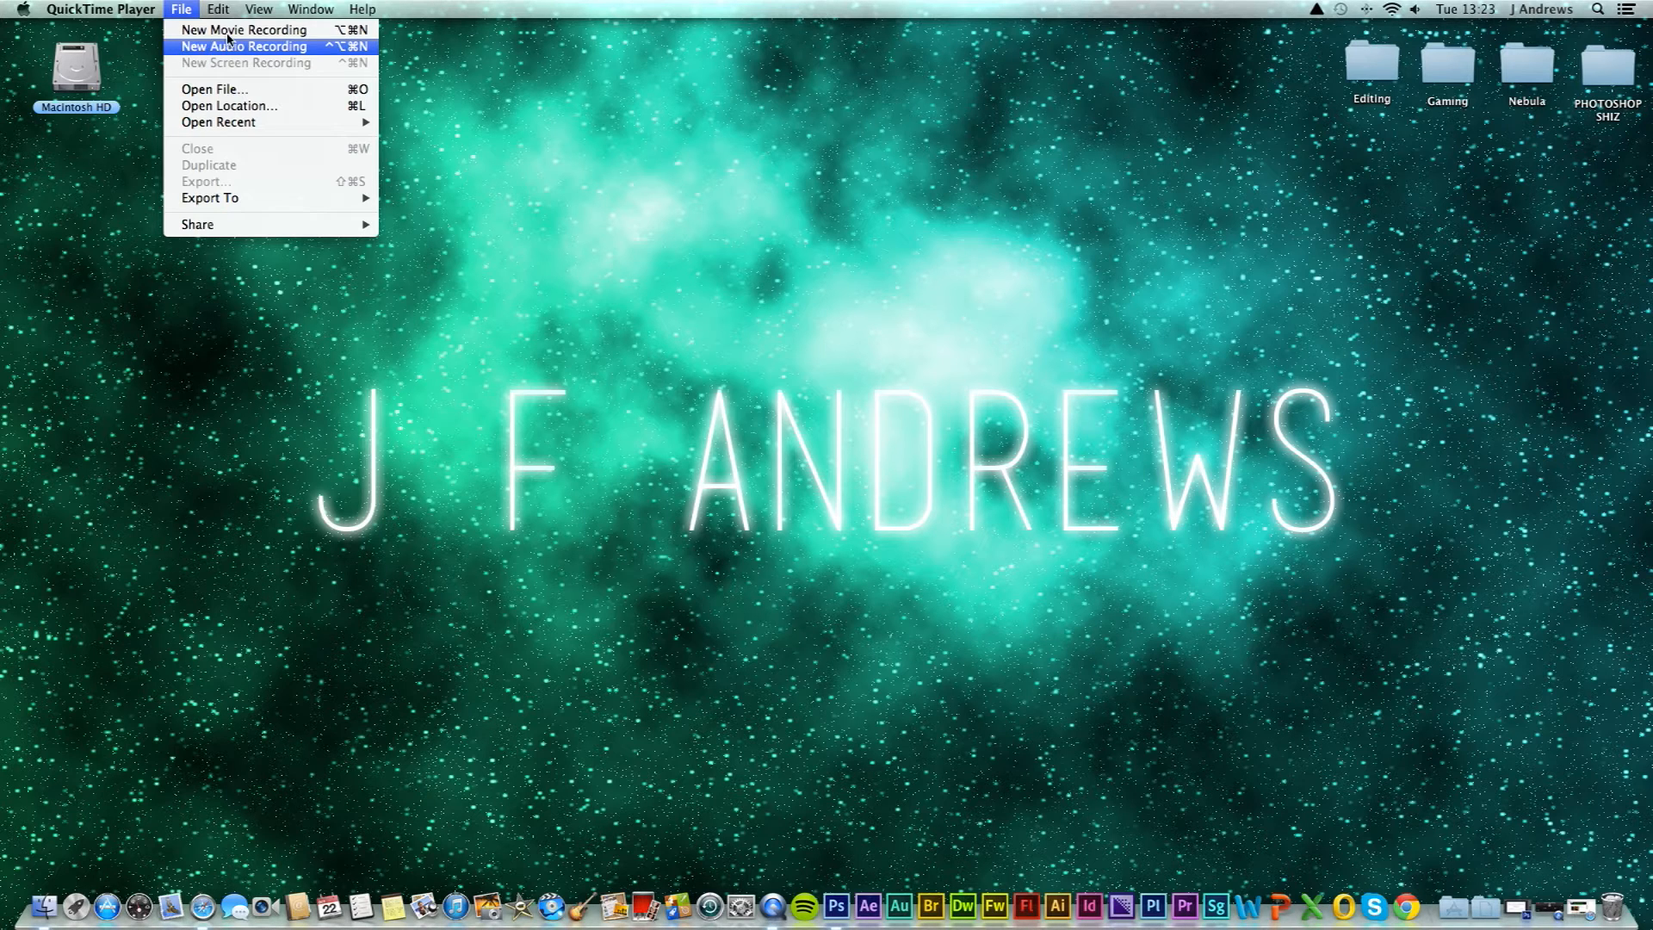
mouse_move(189, 19)
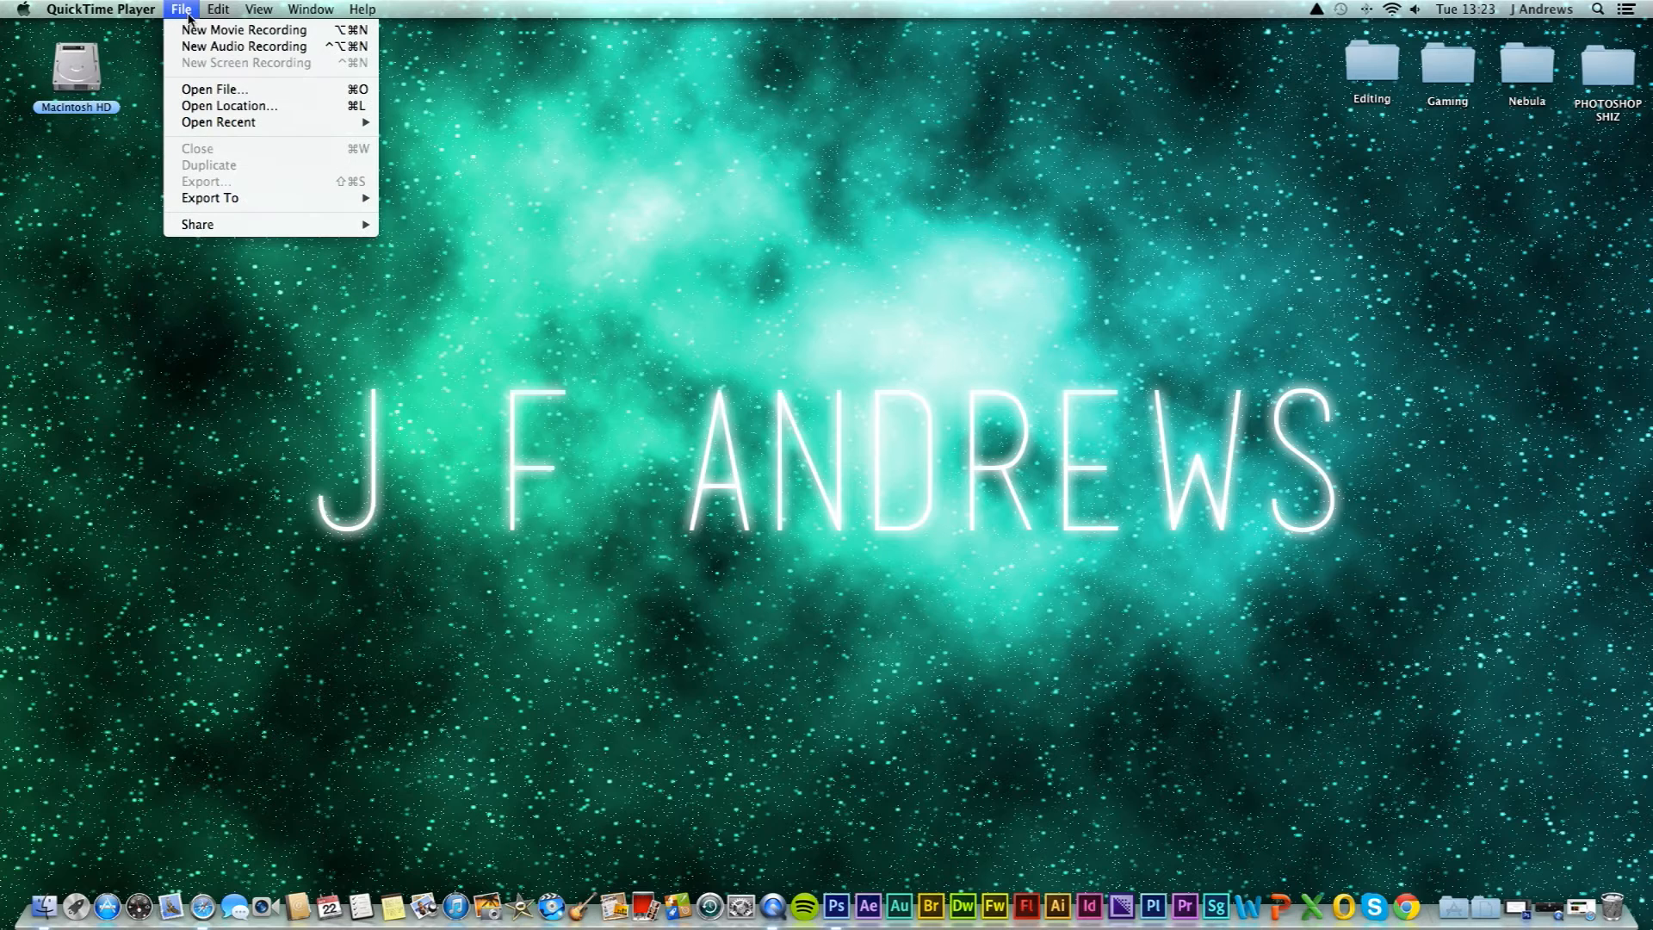
mouse_move(244, 45)
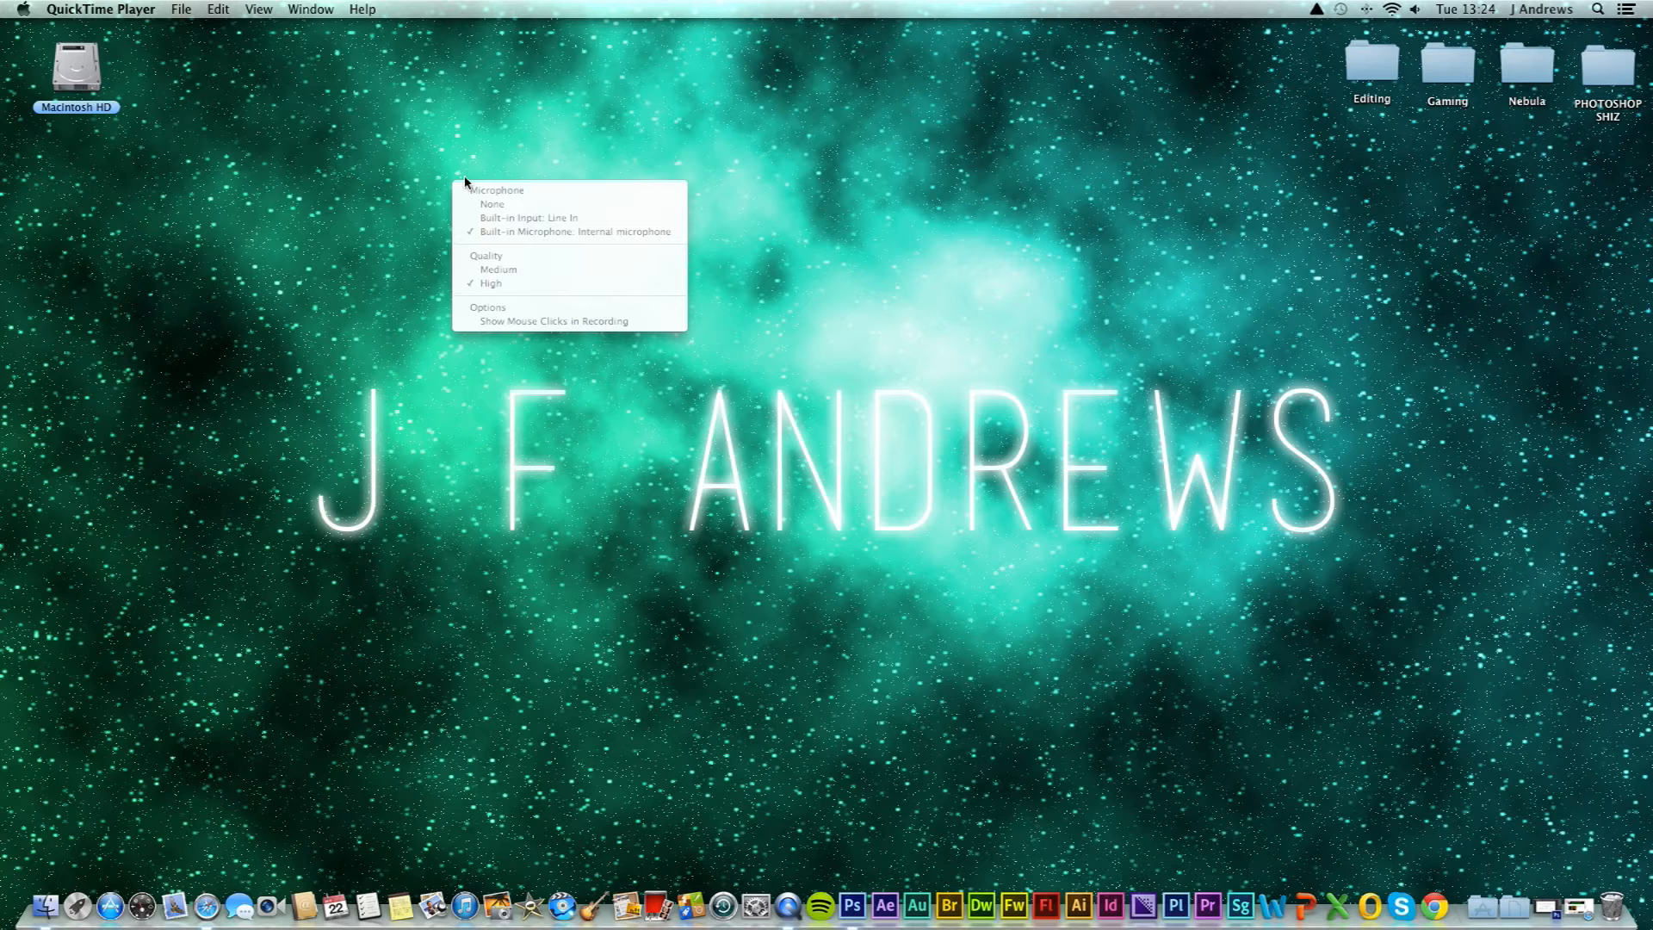
mouse_move(489, 310)
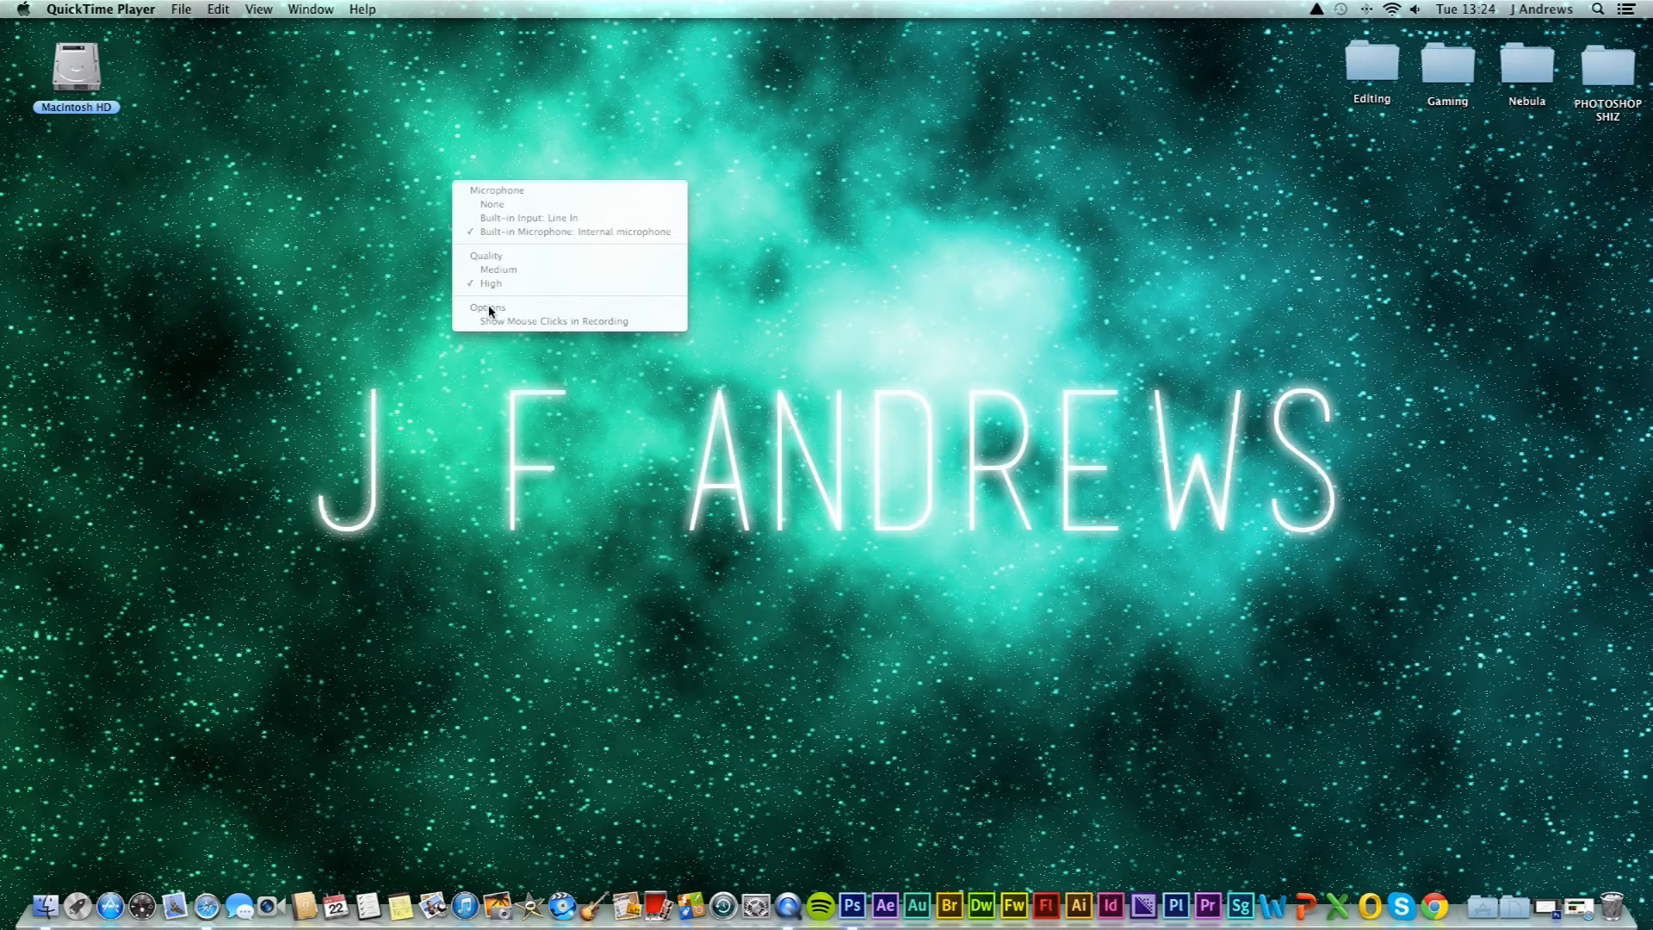
mouse_move(424, 187)
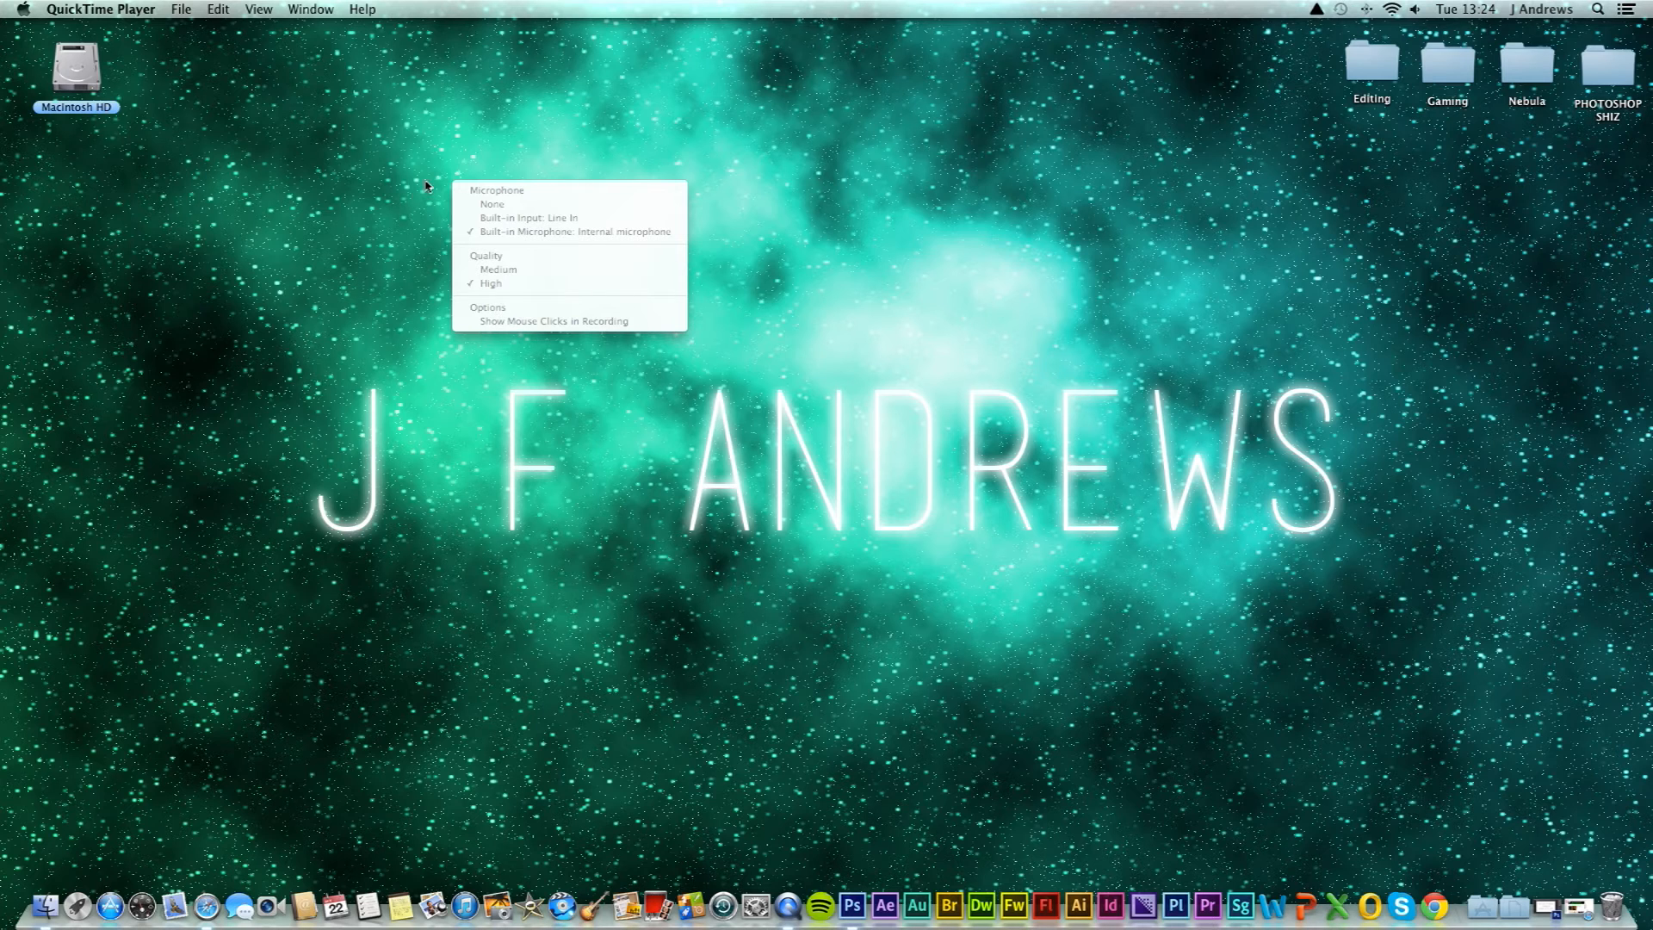
Dismiss the recording options and show the 'CS6 For Beginners Tutorials Coming Very Soon' card
left_click(576, 349)
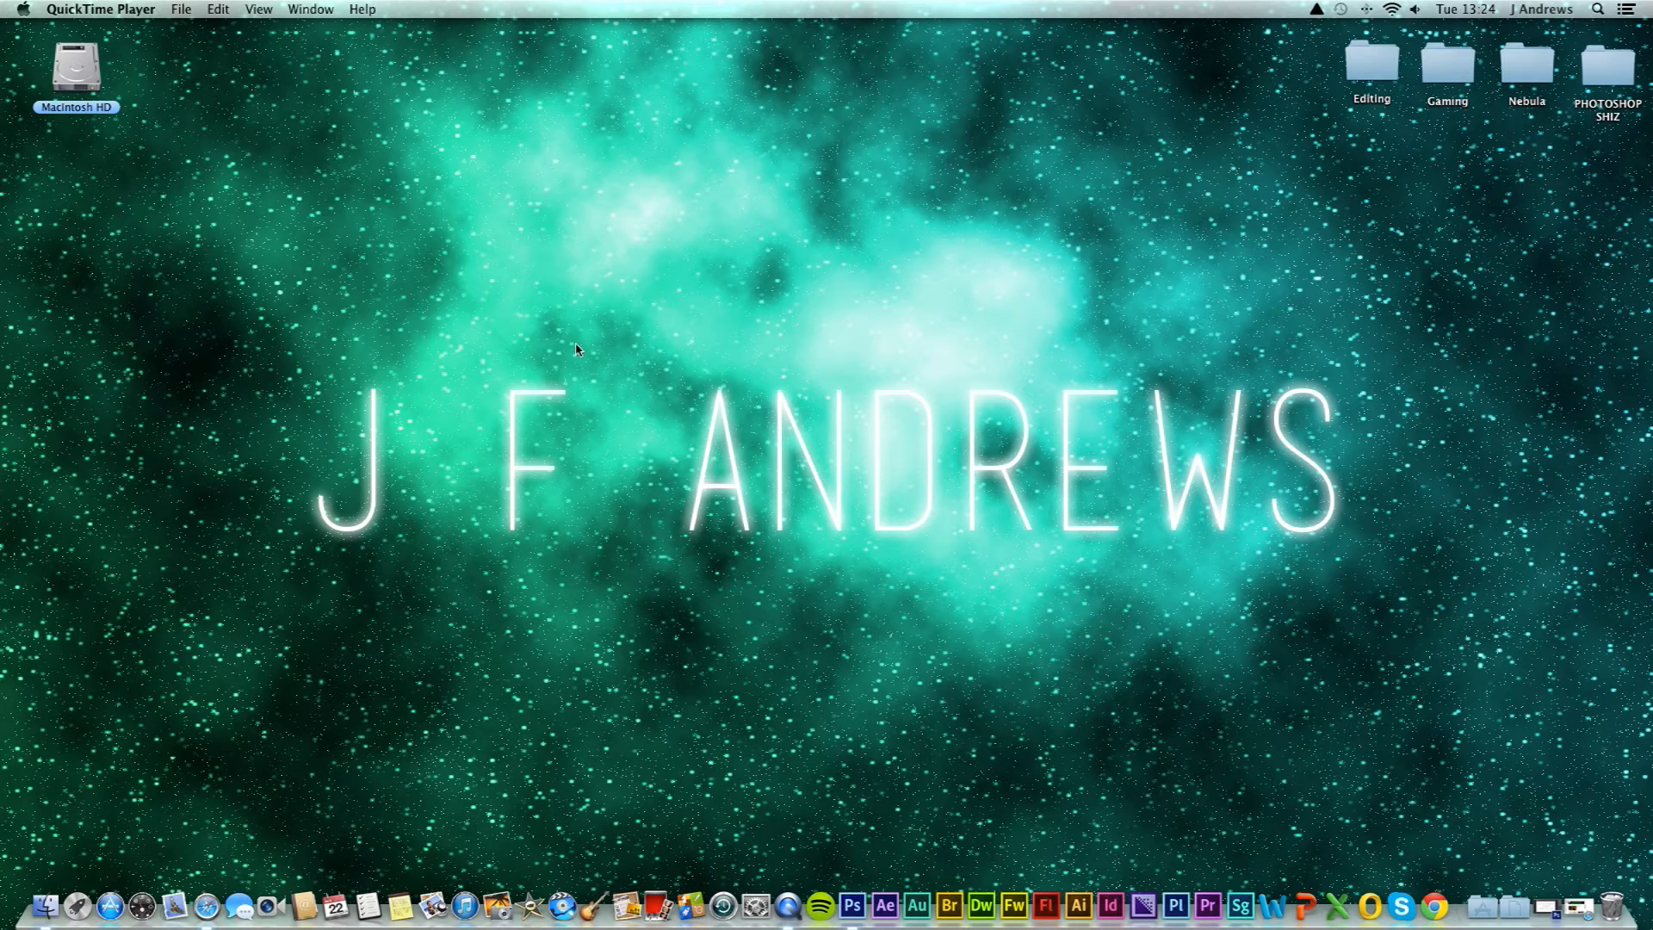
mouse_move(849, 891)
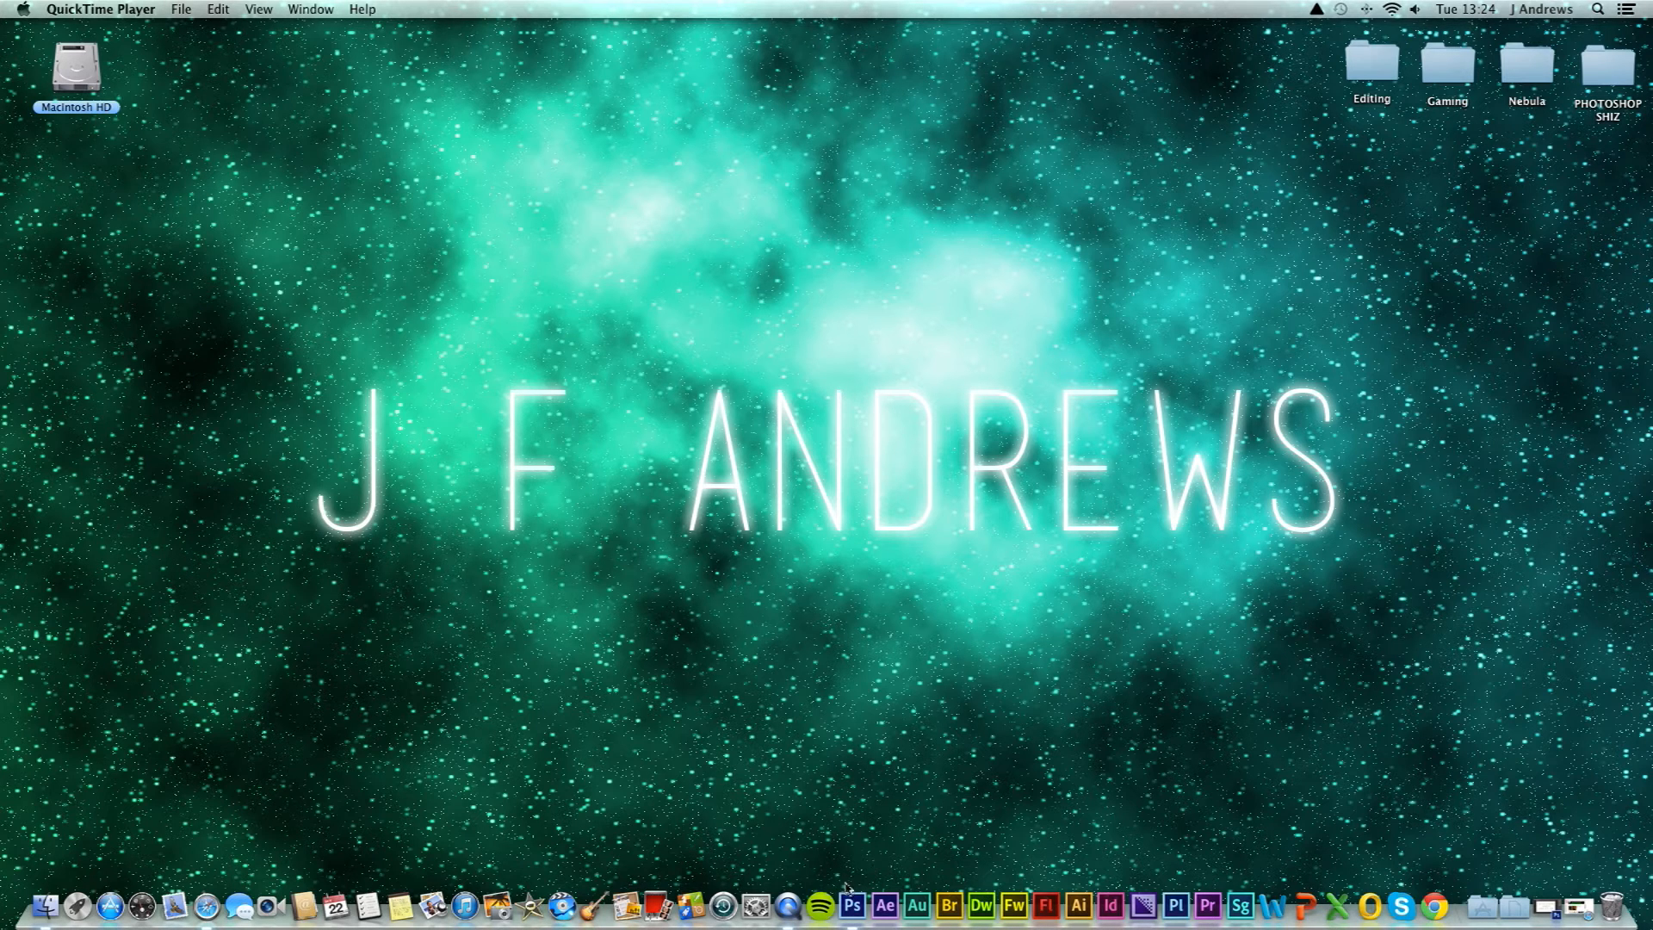
left_click(851, 904)
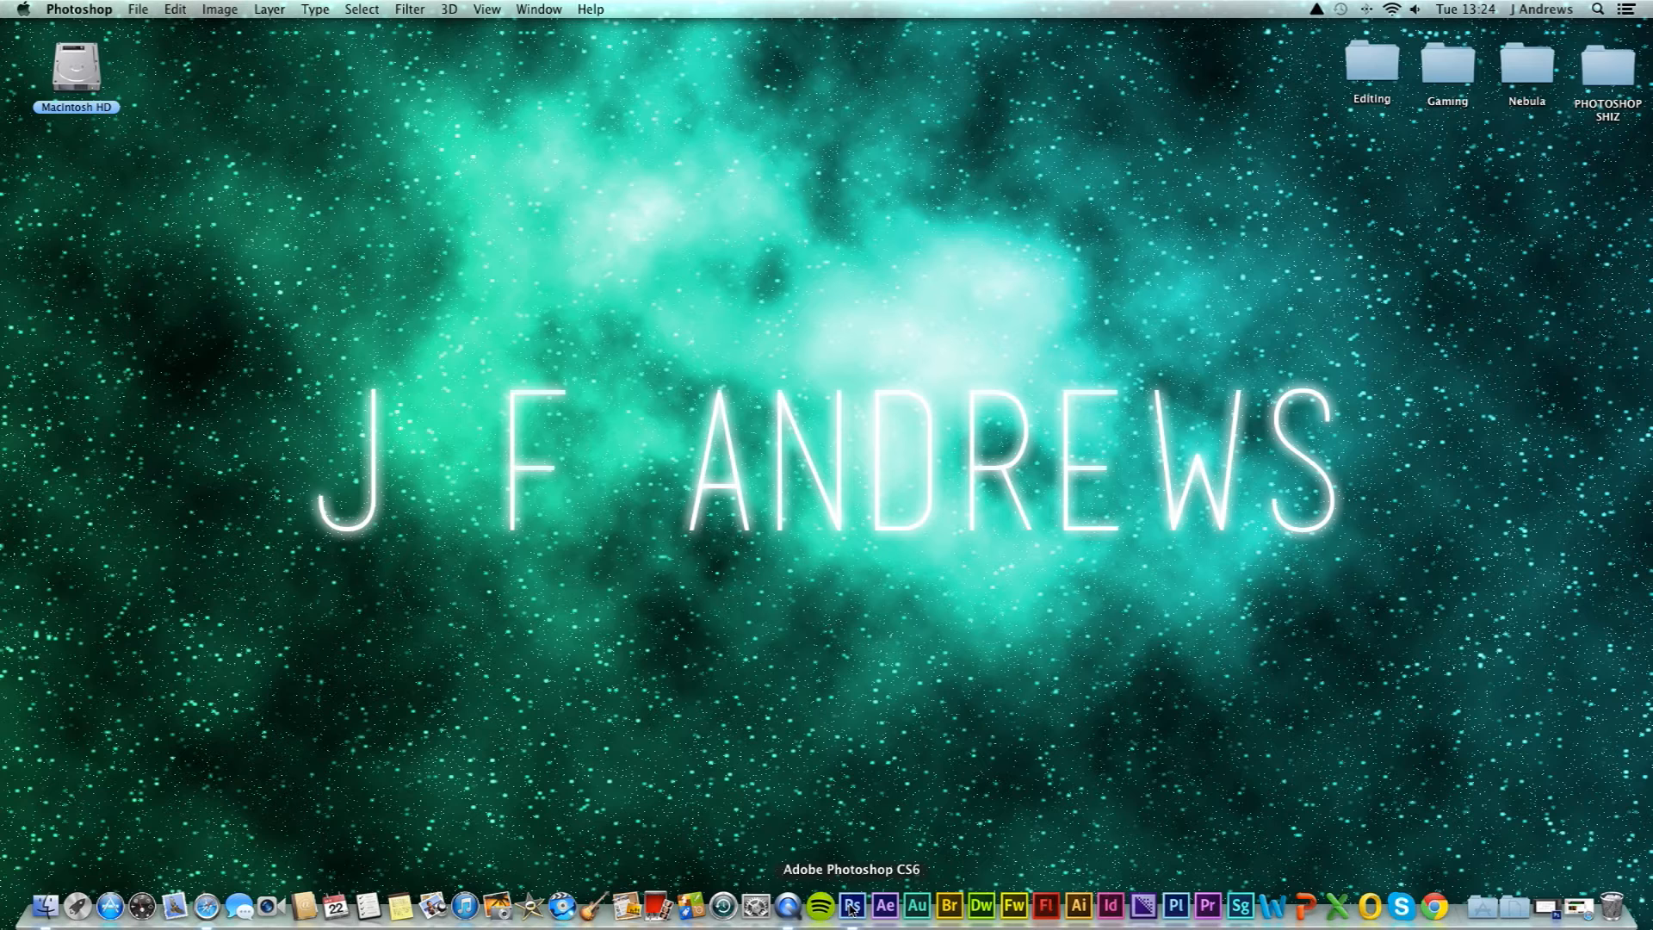
left_click(853, 905)
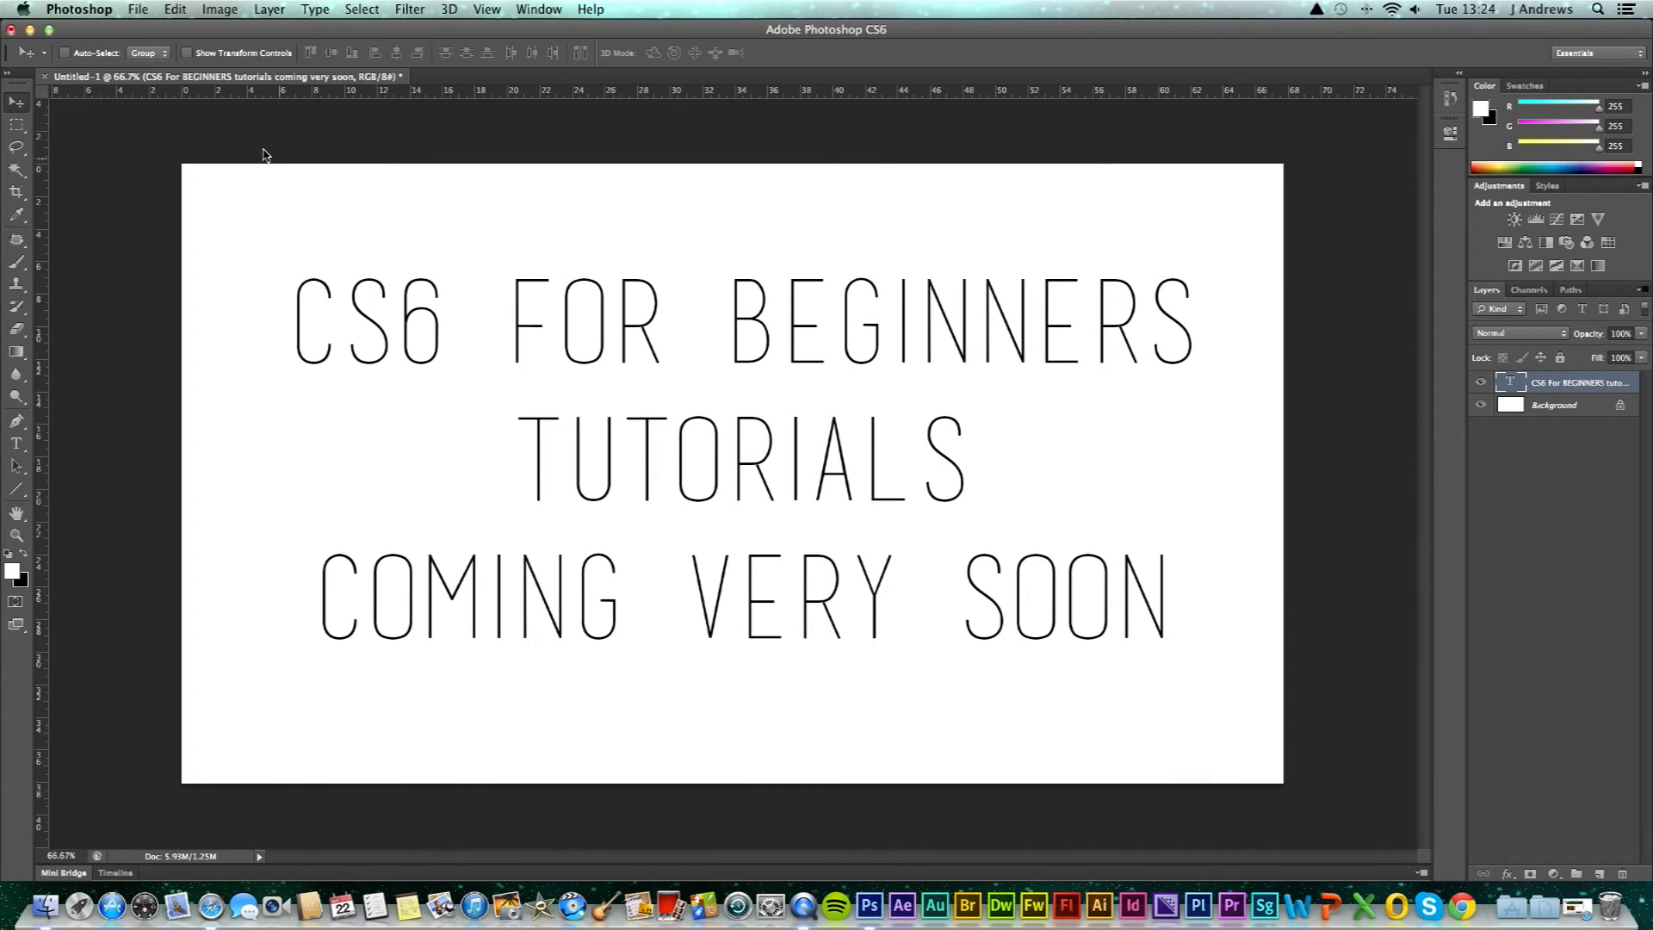
mouse_move(201, 147)
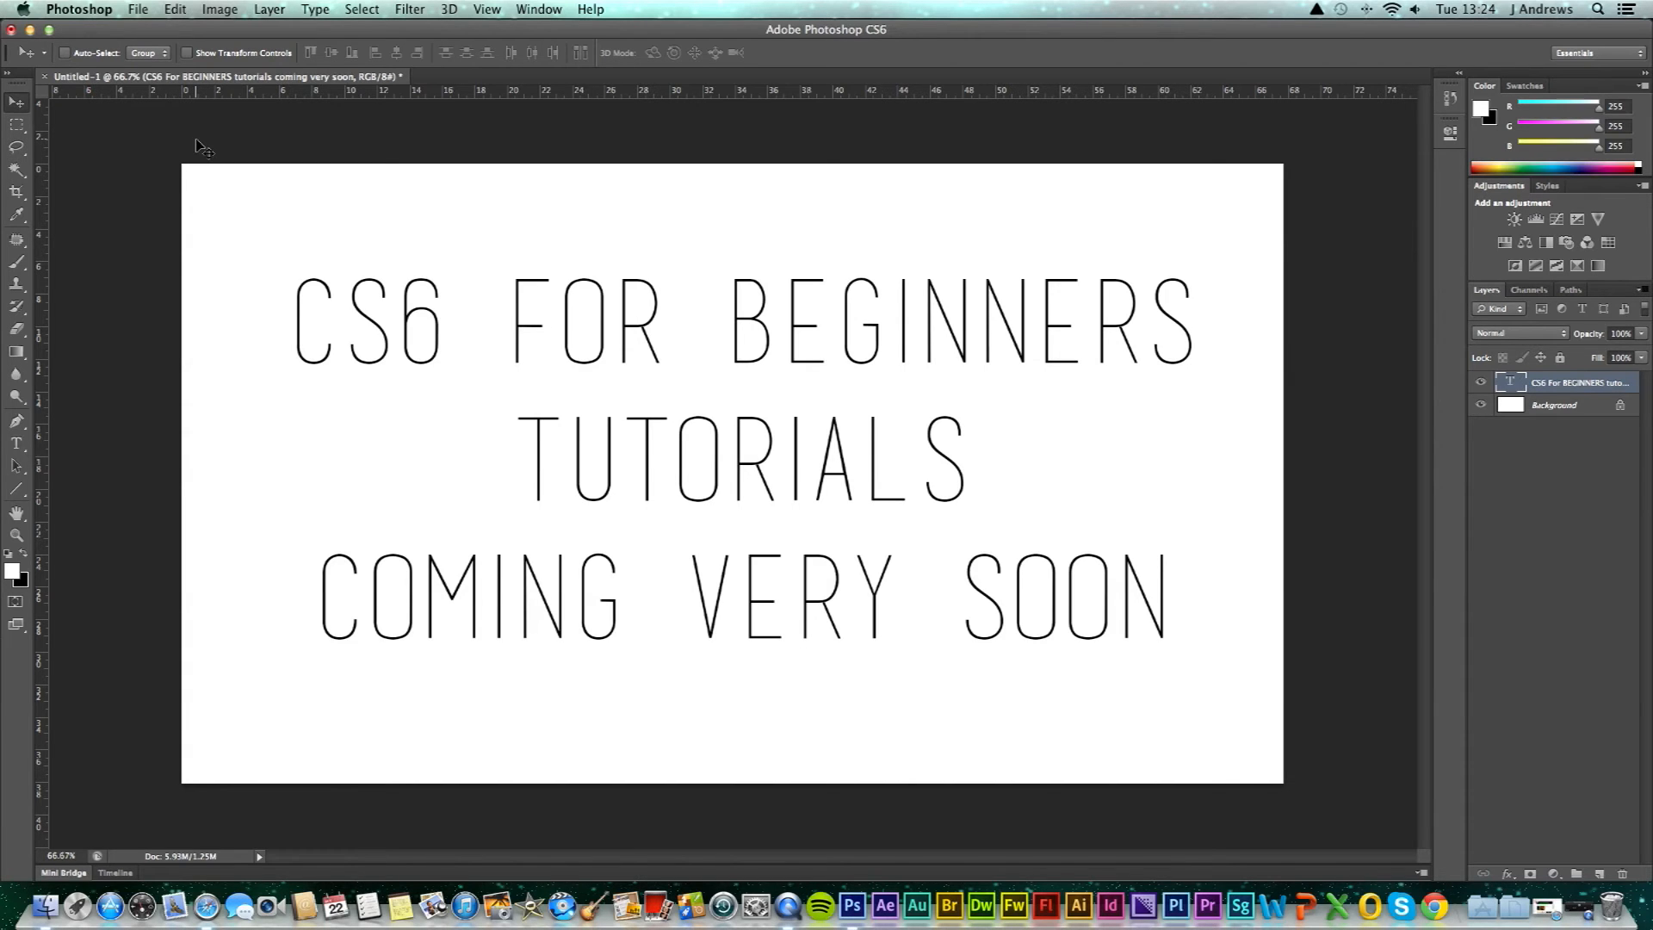
mouse_move(1278, 904)
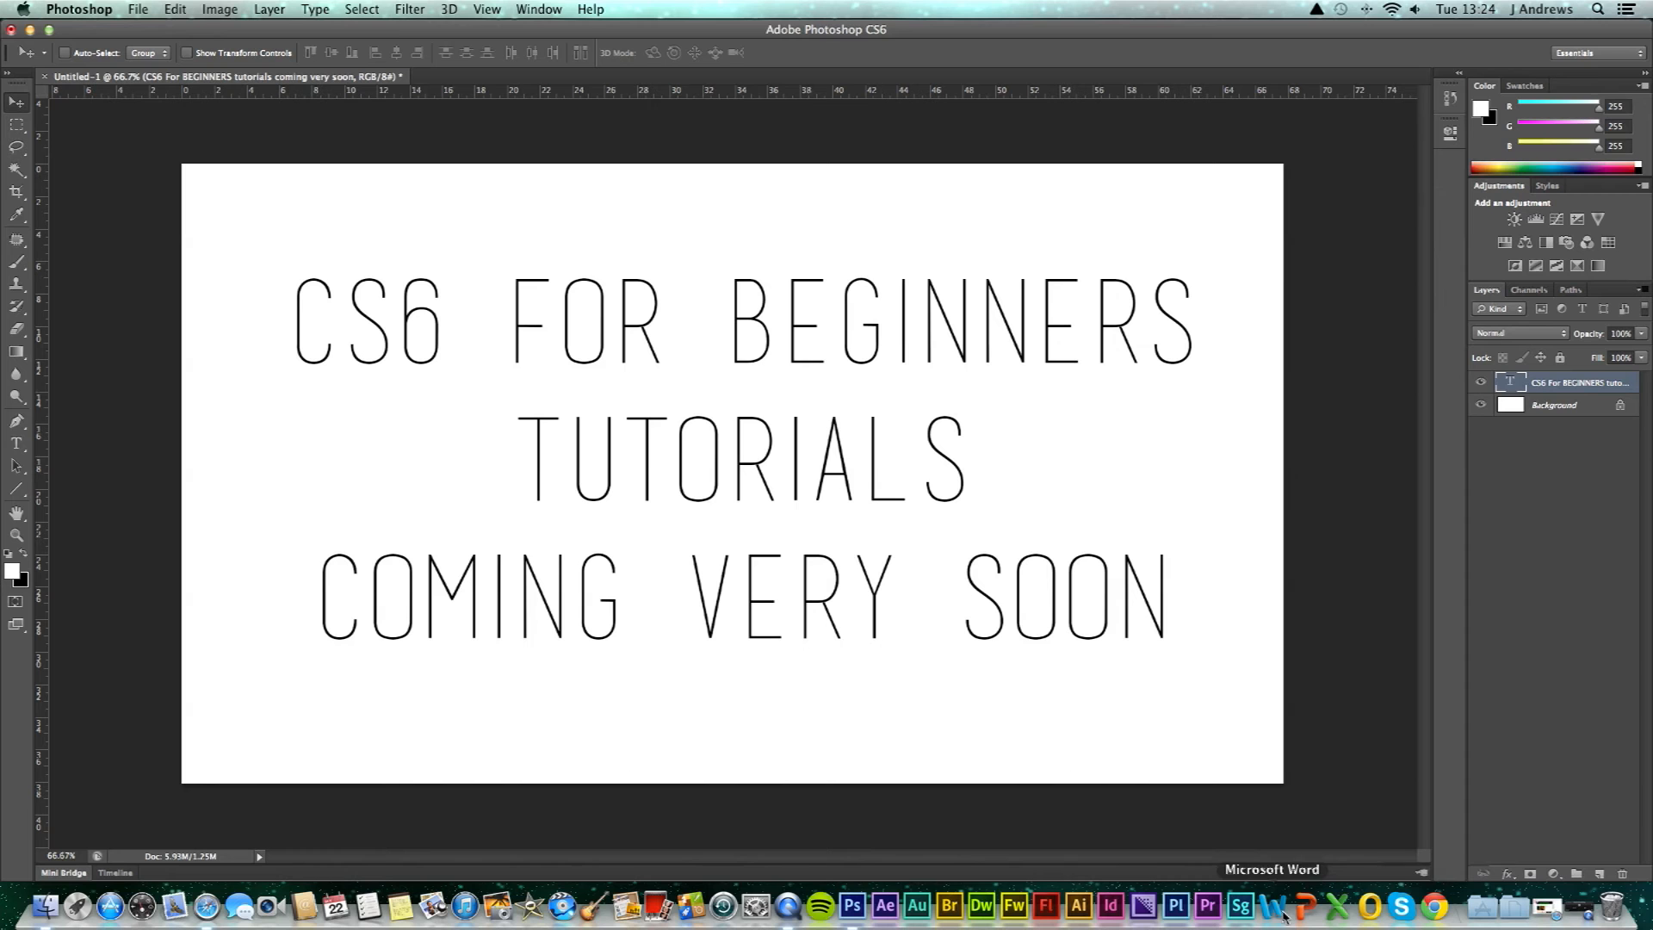